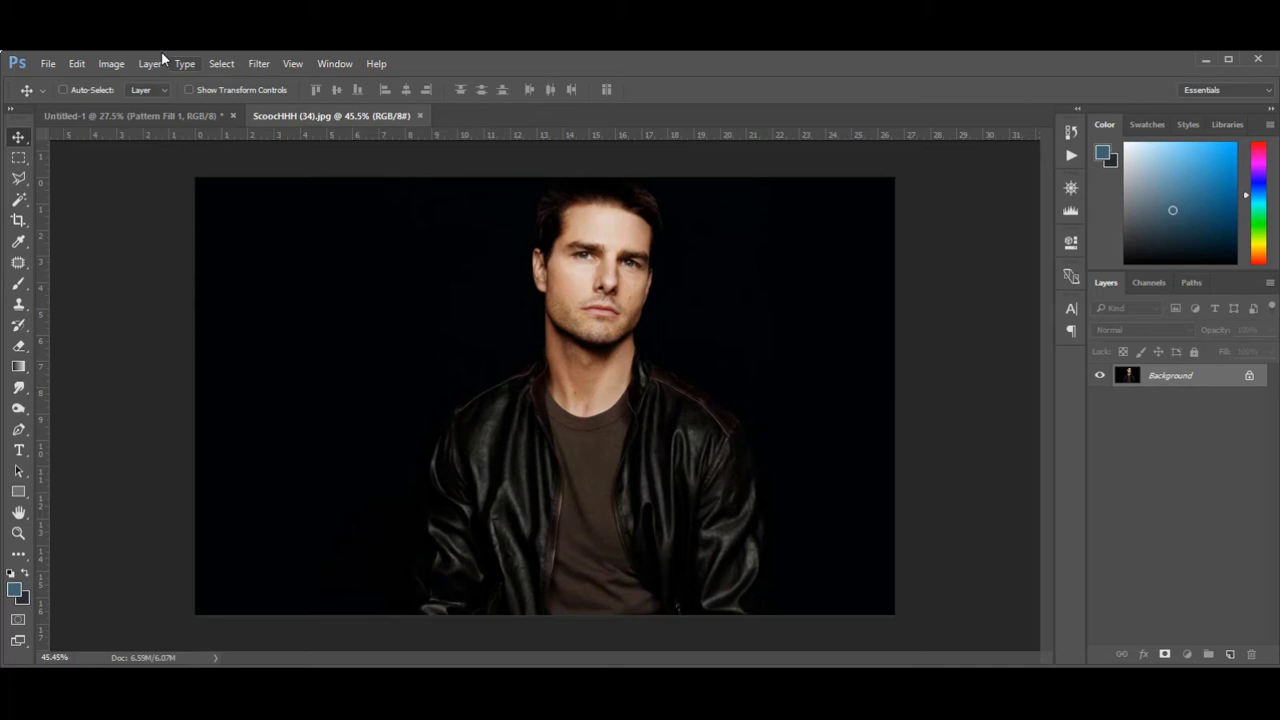
Create a 2000 x 2000 px, 150 ppi document named 'album art'.
left_click(47, 63)
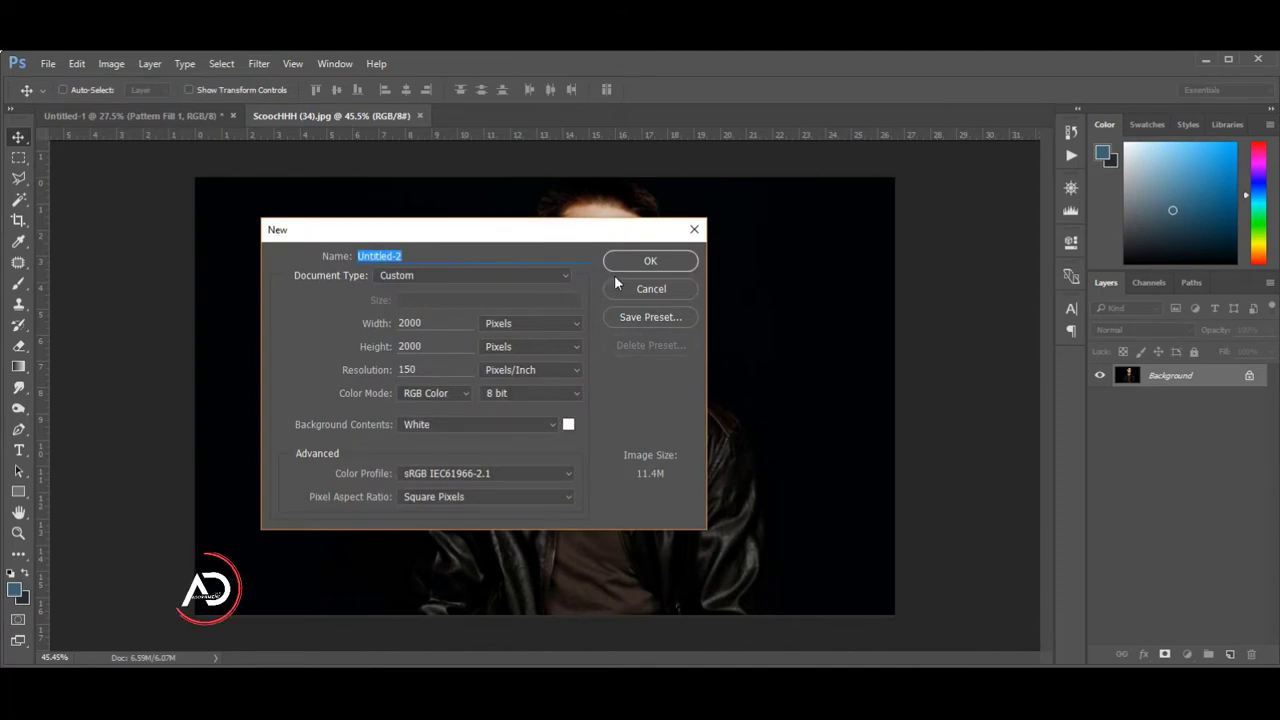
left_click(650, 261)
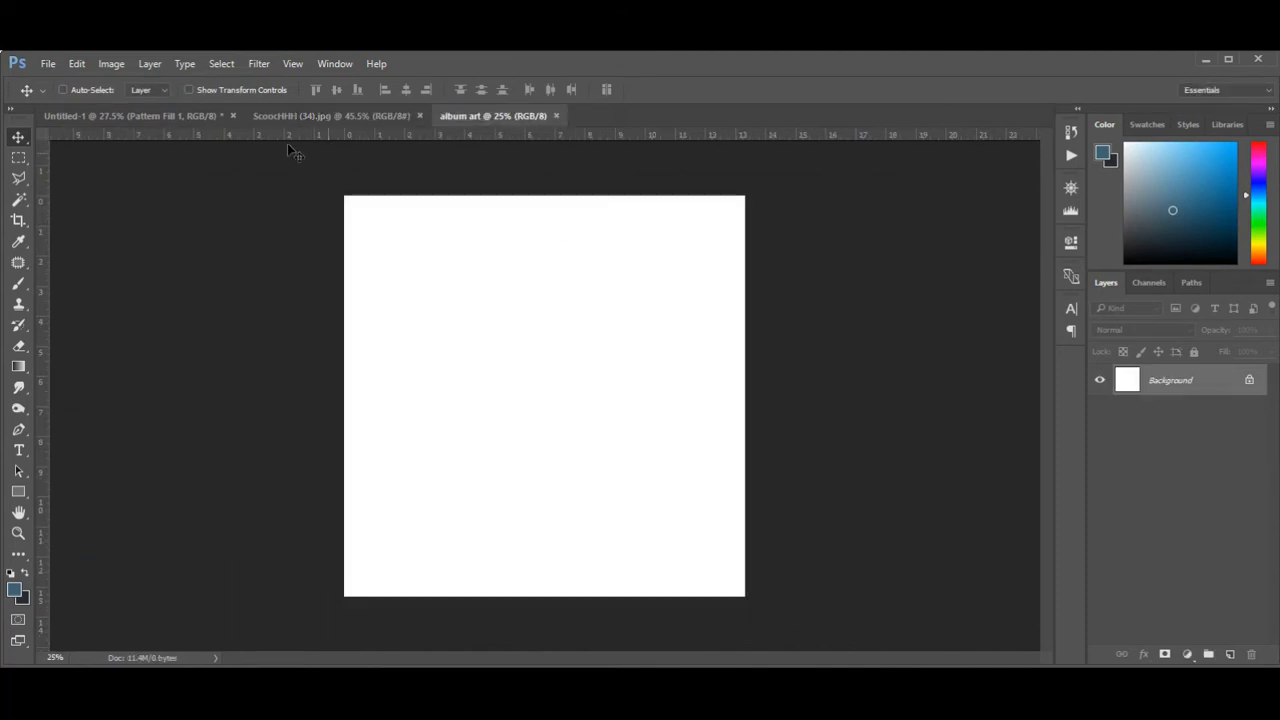
Bring the portrait photo into 'album art' as a new layer filling the canvas.
left_click(330, 115)
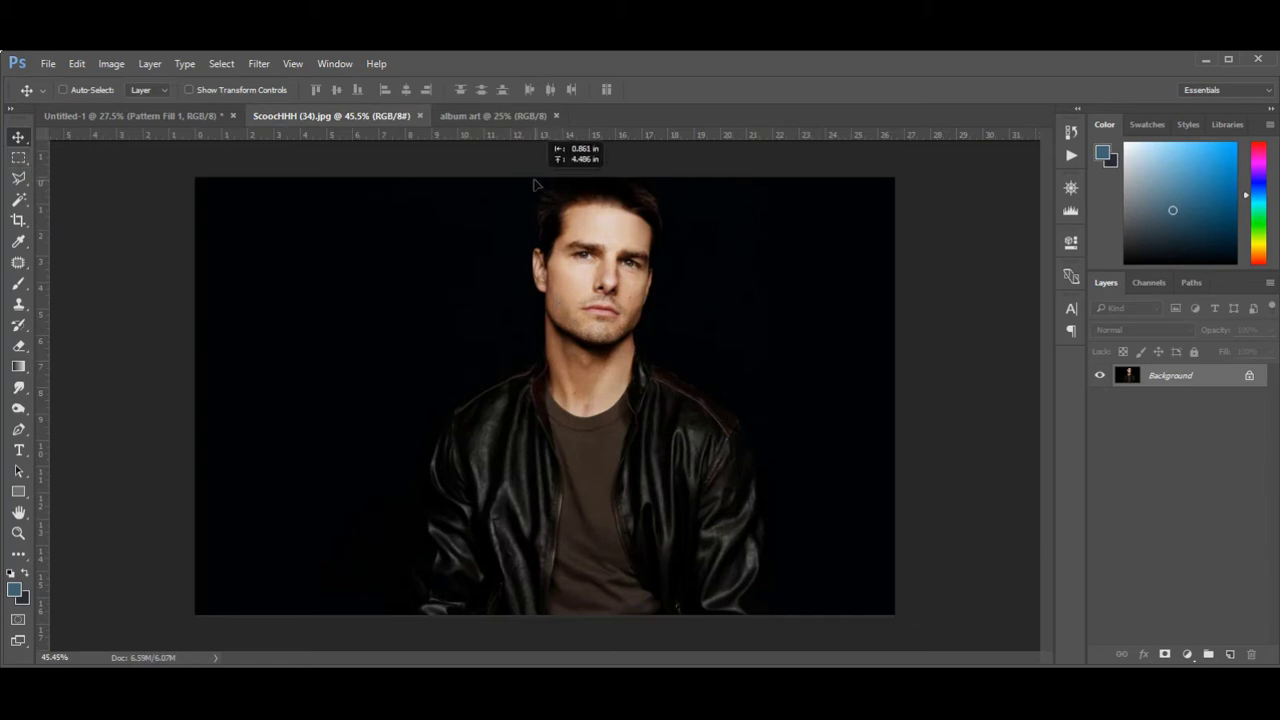
left_click(490, 115)
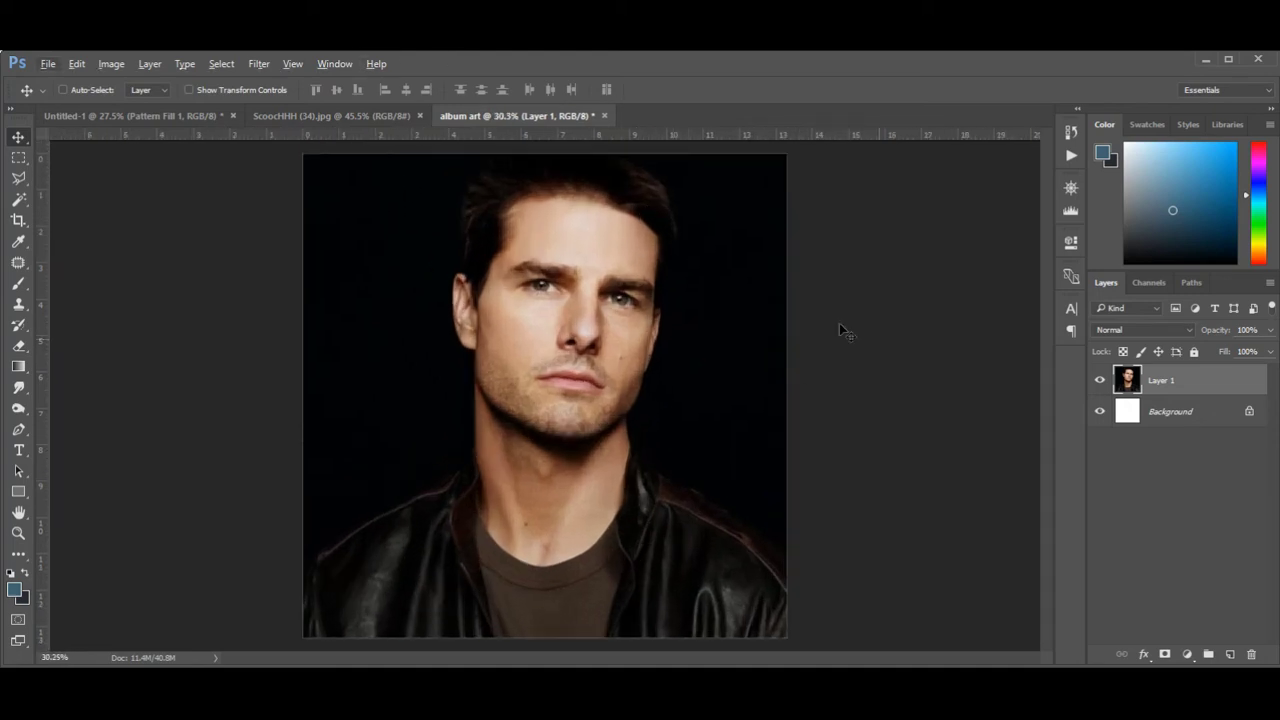
Apply the Cutout filter with levels 7, simplicity 4, fidelity 1 to the portrait.
left_click(258, 63)
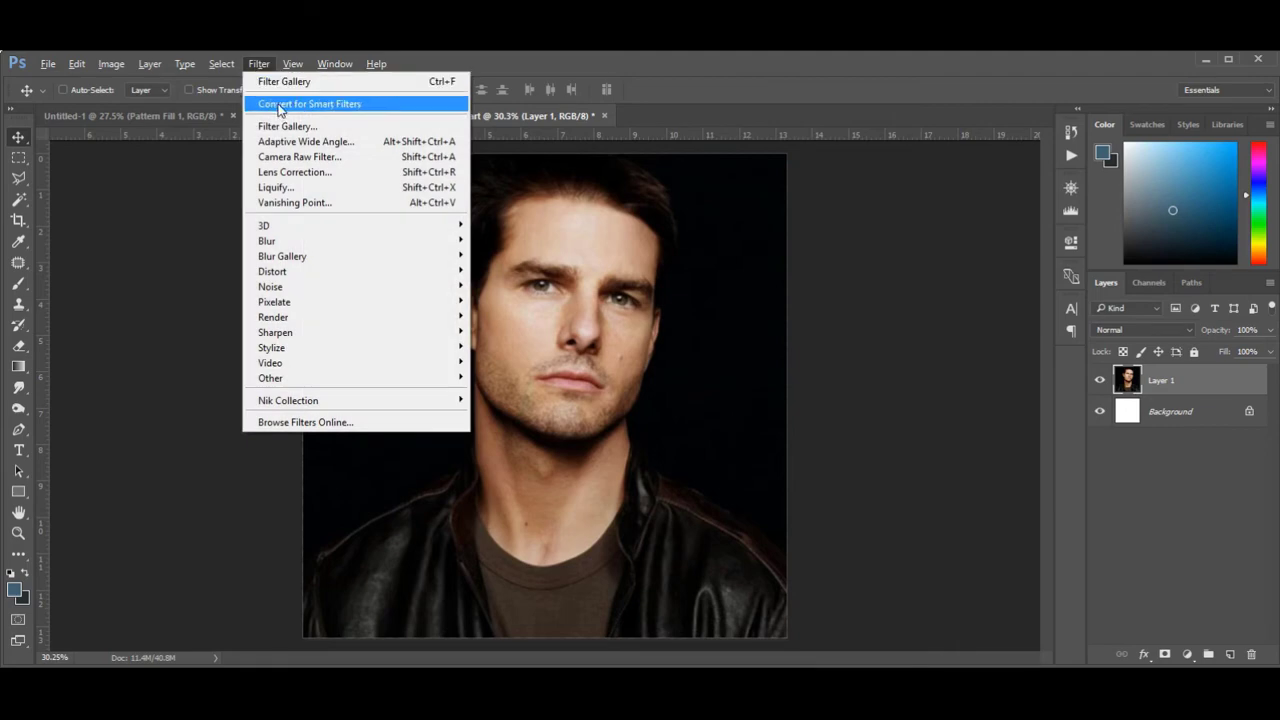
mouse_move(297, 126)
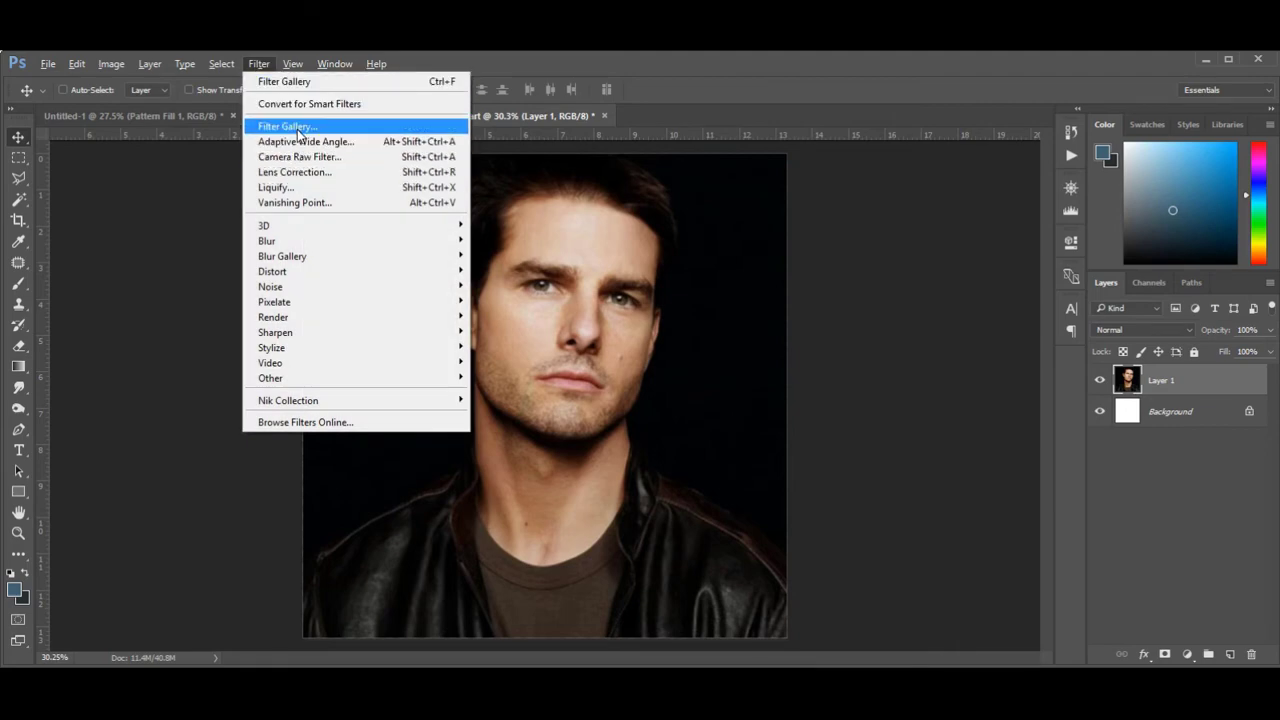
left_click(285, 125)
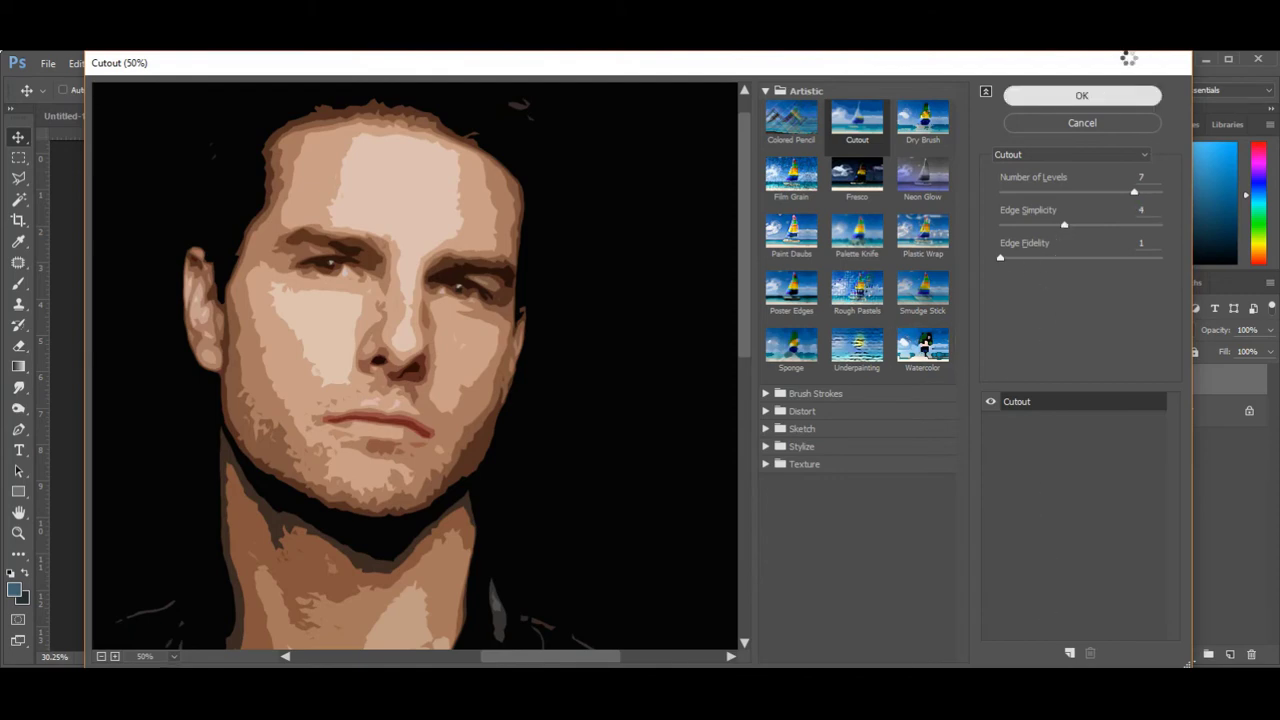
left_click(1081, 122)
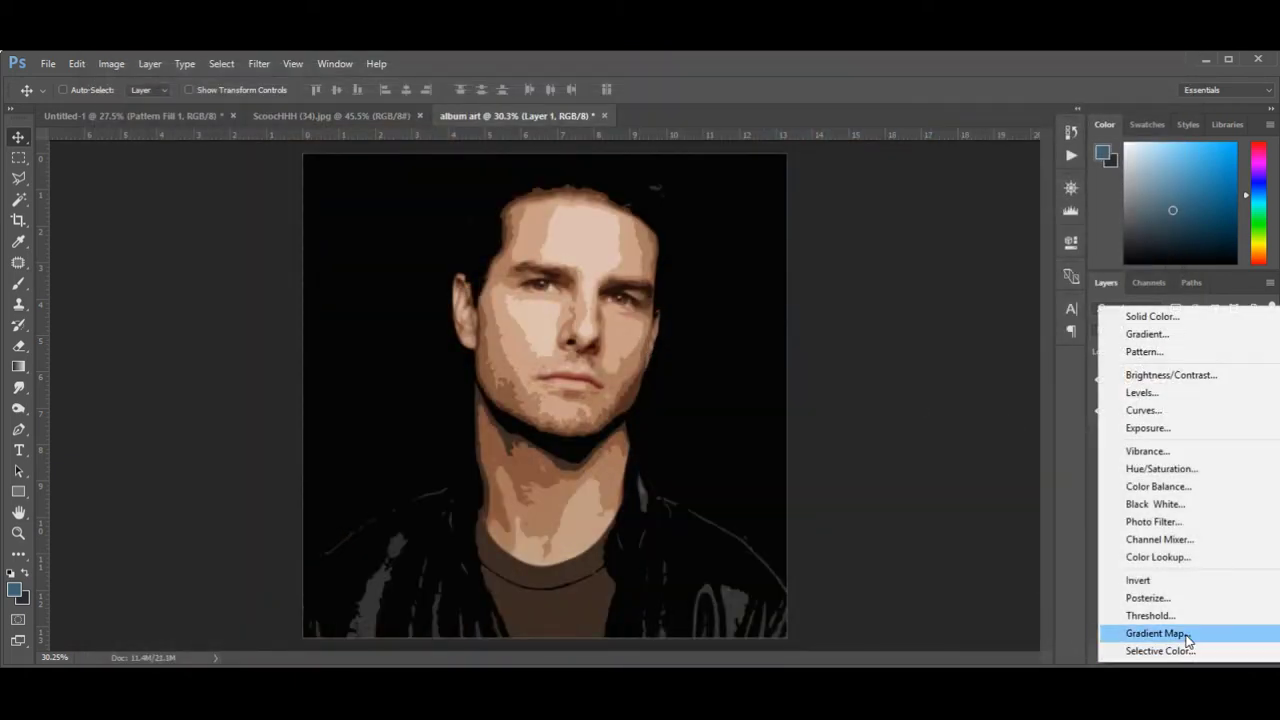
Add a black-to-red Gradient Map adjustment layer over the portrait.
left_click(1155, 633)
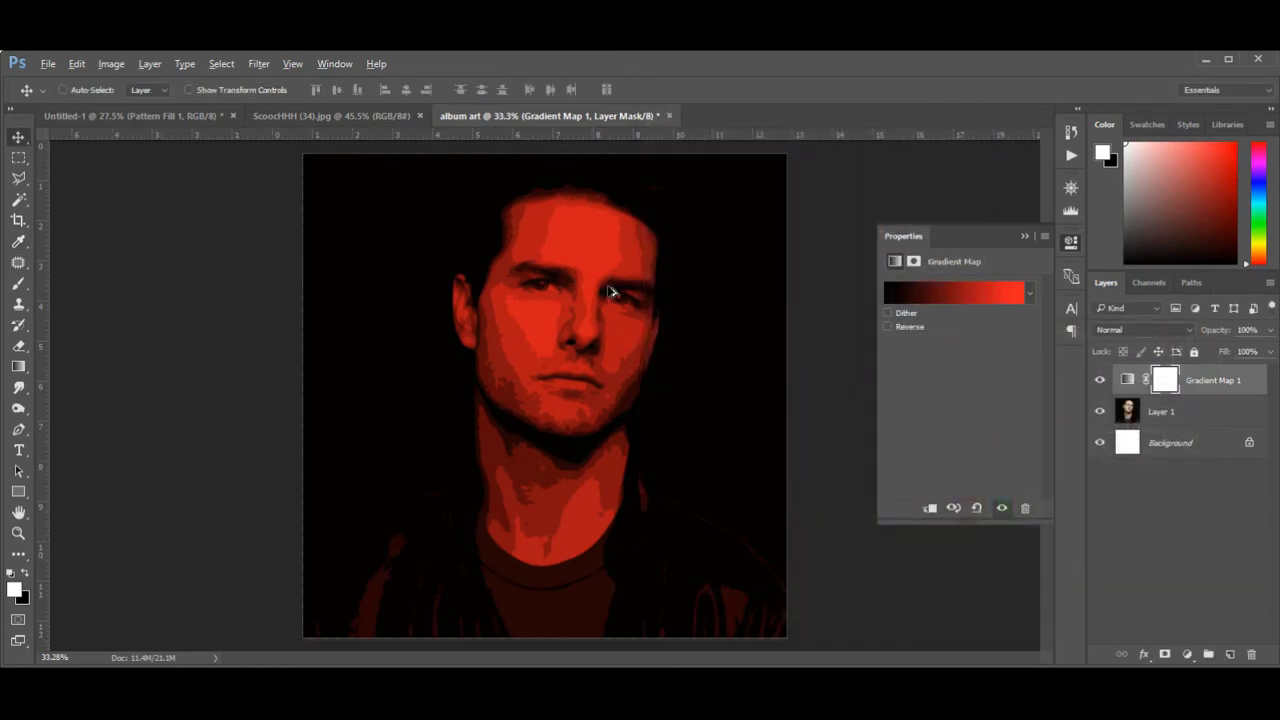
Apply Surface Blur with radius 13 and threshold 19 to the portrait layer.
left_click(258, 63)
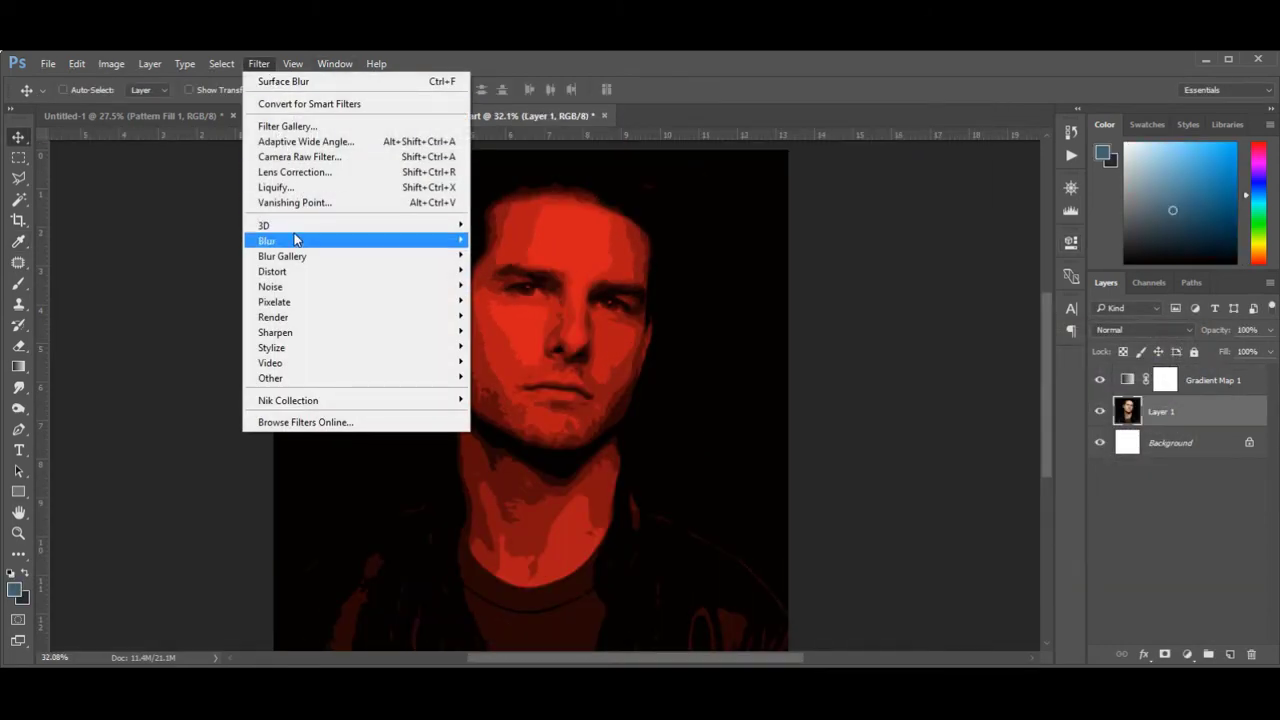
mouse_move(267, 240)
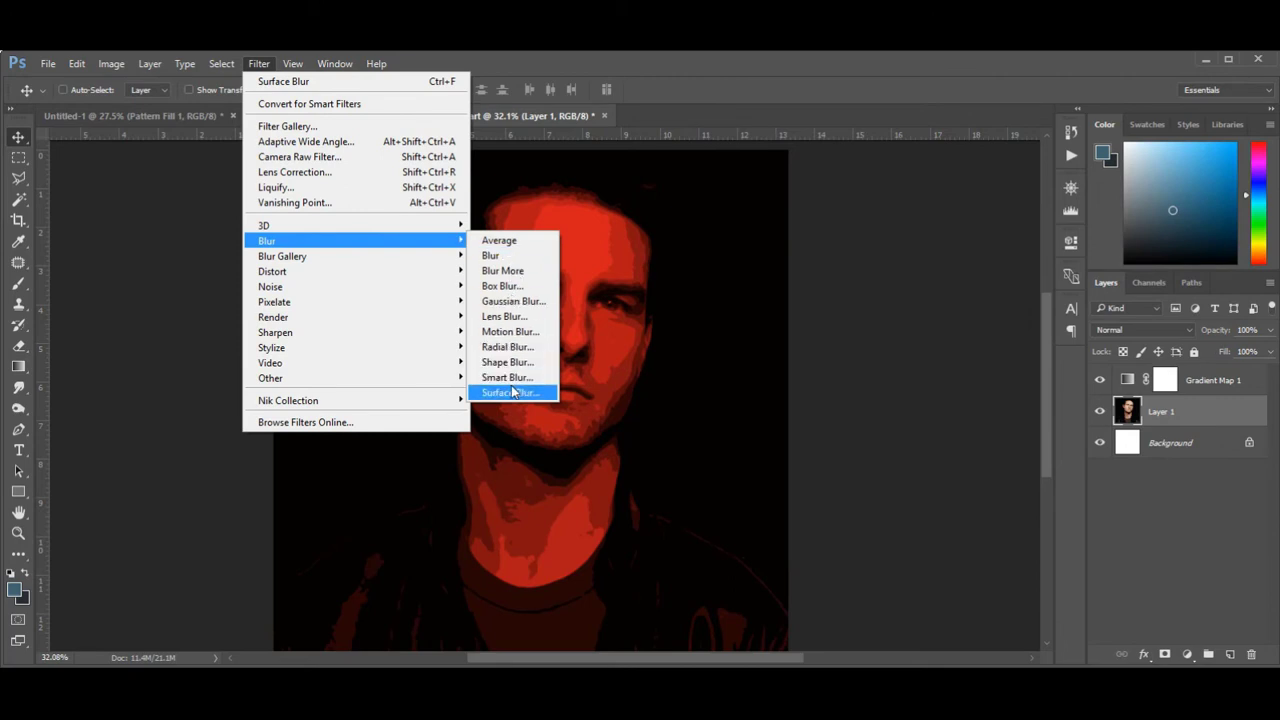
left_click(510, 392)
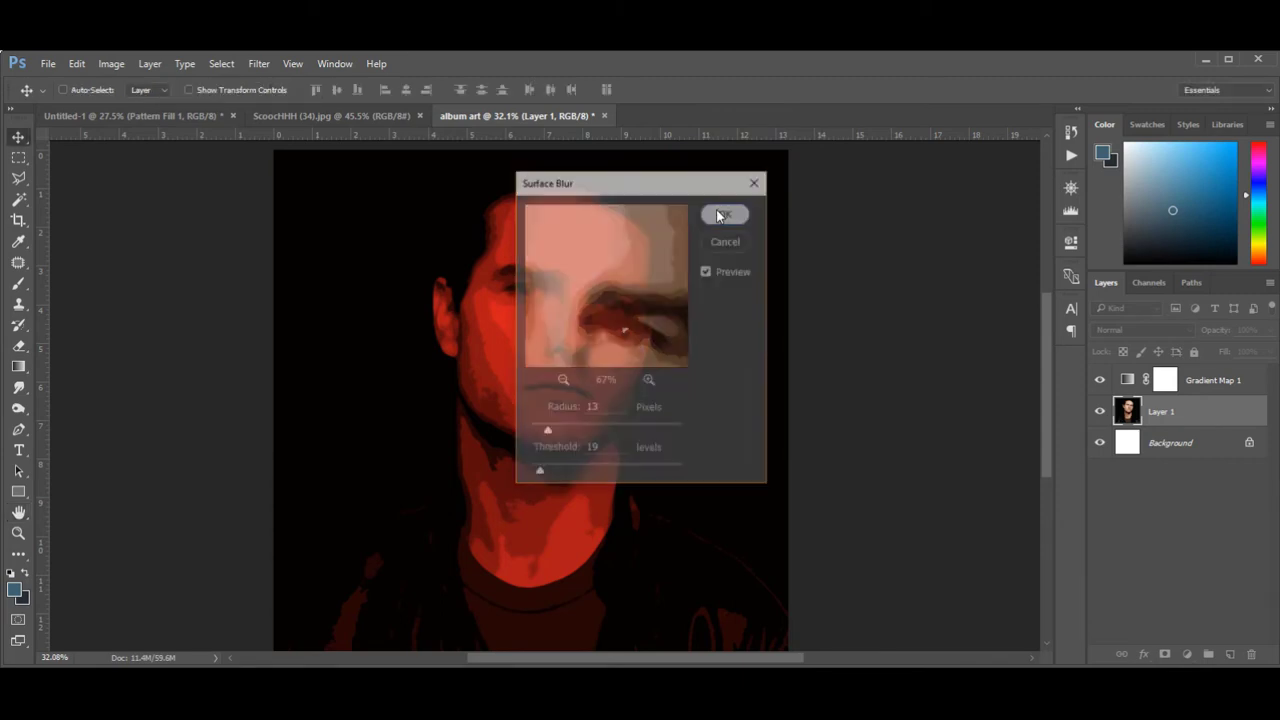
left_click(724, 215)
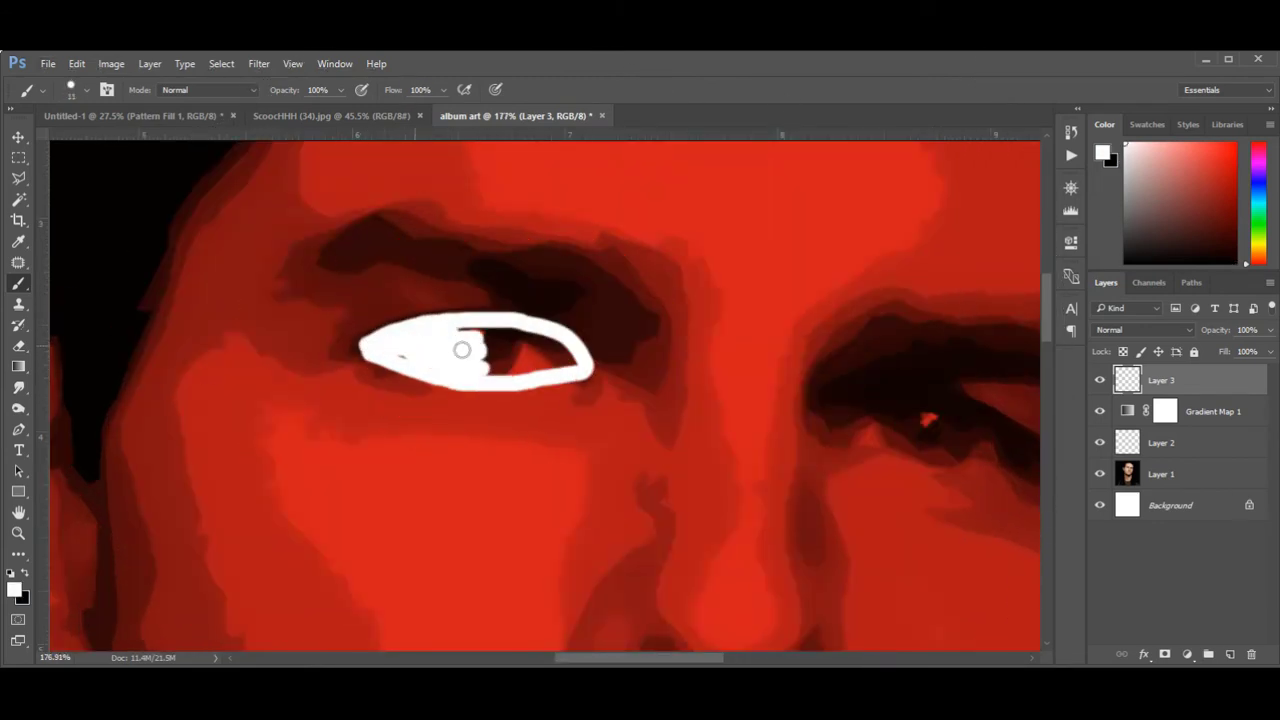
Paint the left eye solid white and duplicate its layer for the other eye.
left_click_drag(470, 350, 400, 358)
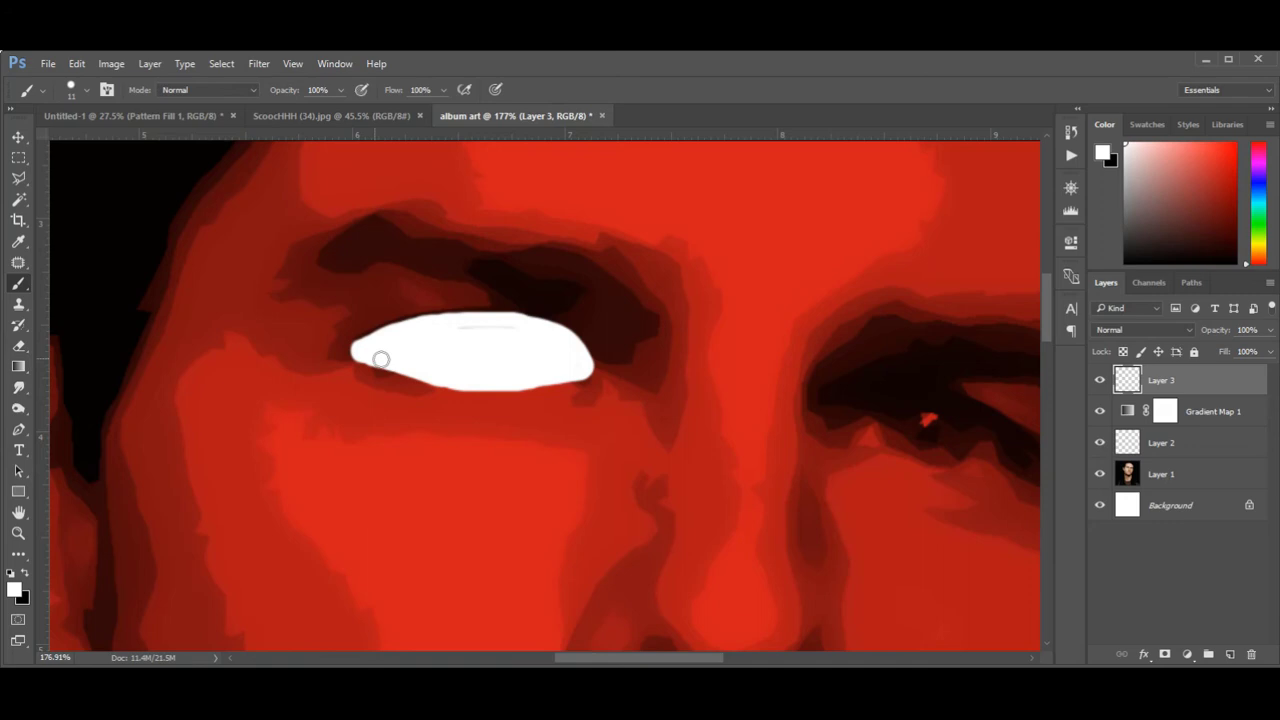
right_click(485, 338)
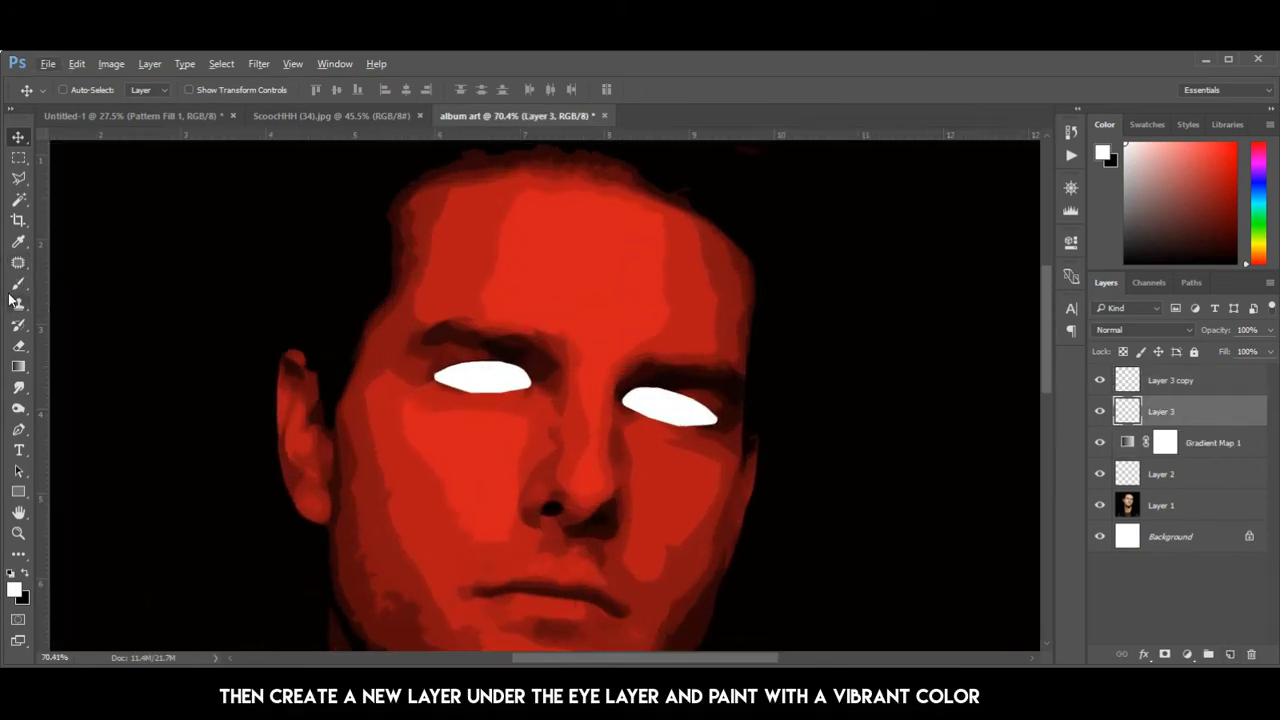
Paint a soft cyan glow around the eyes on a layer set to Lighten.
left_click(1102, 150)
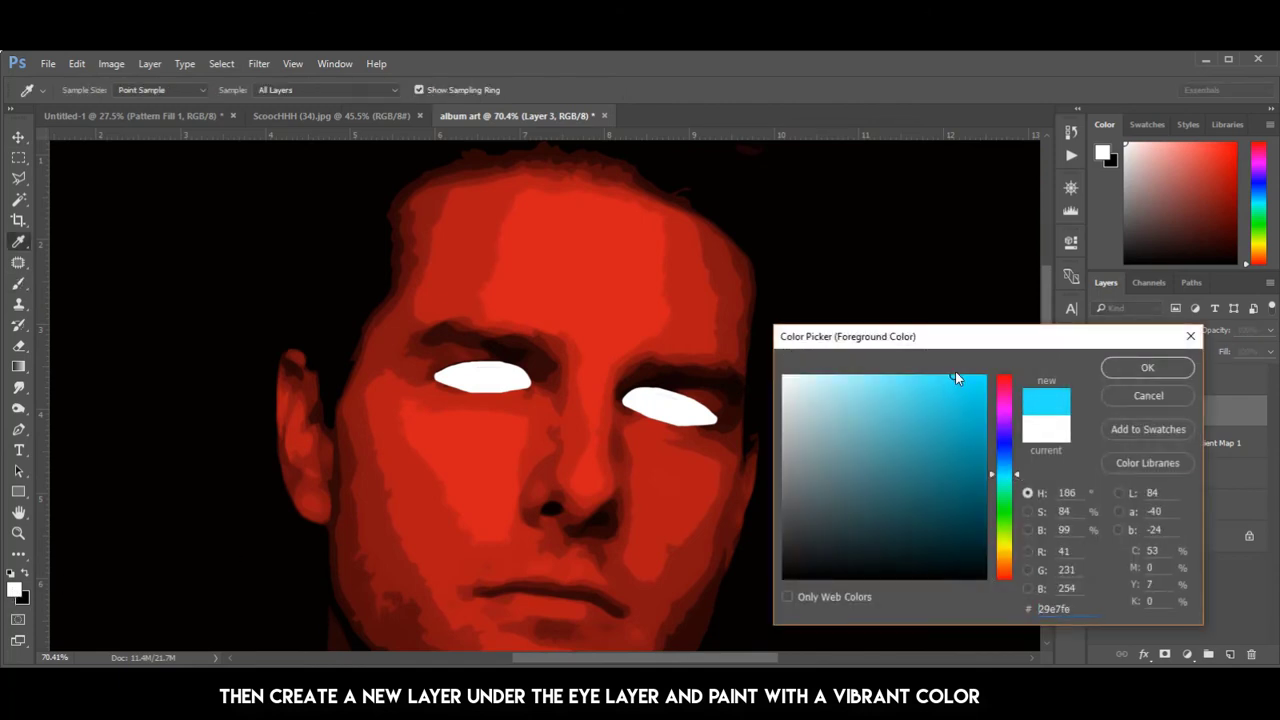
left_click(1147, 367)
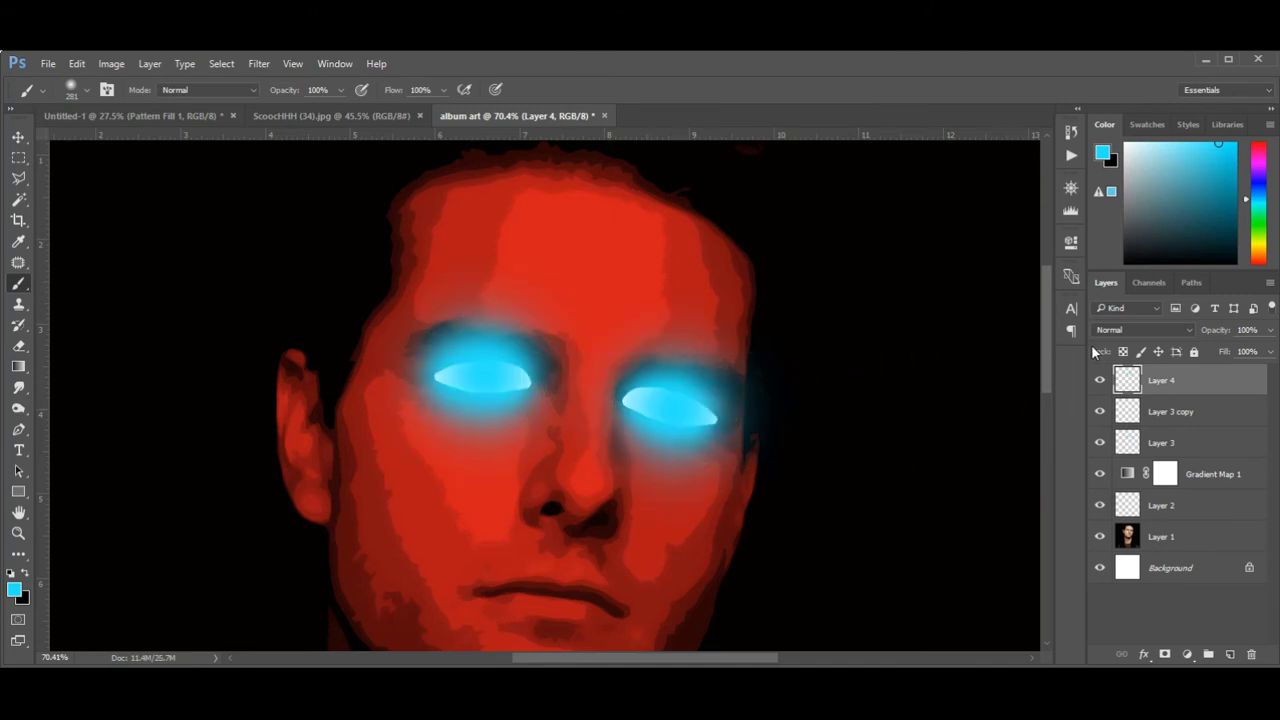
left_click(1143, 330)
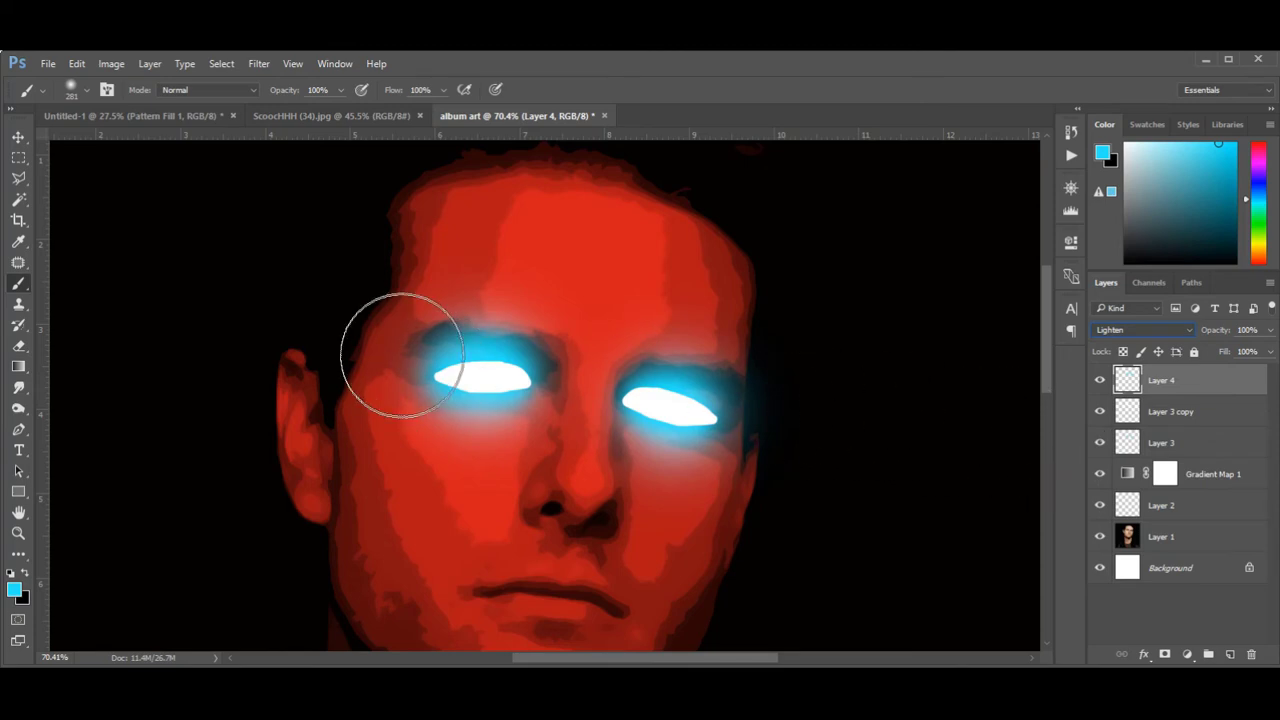
mouse_move(570, 343)
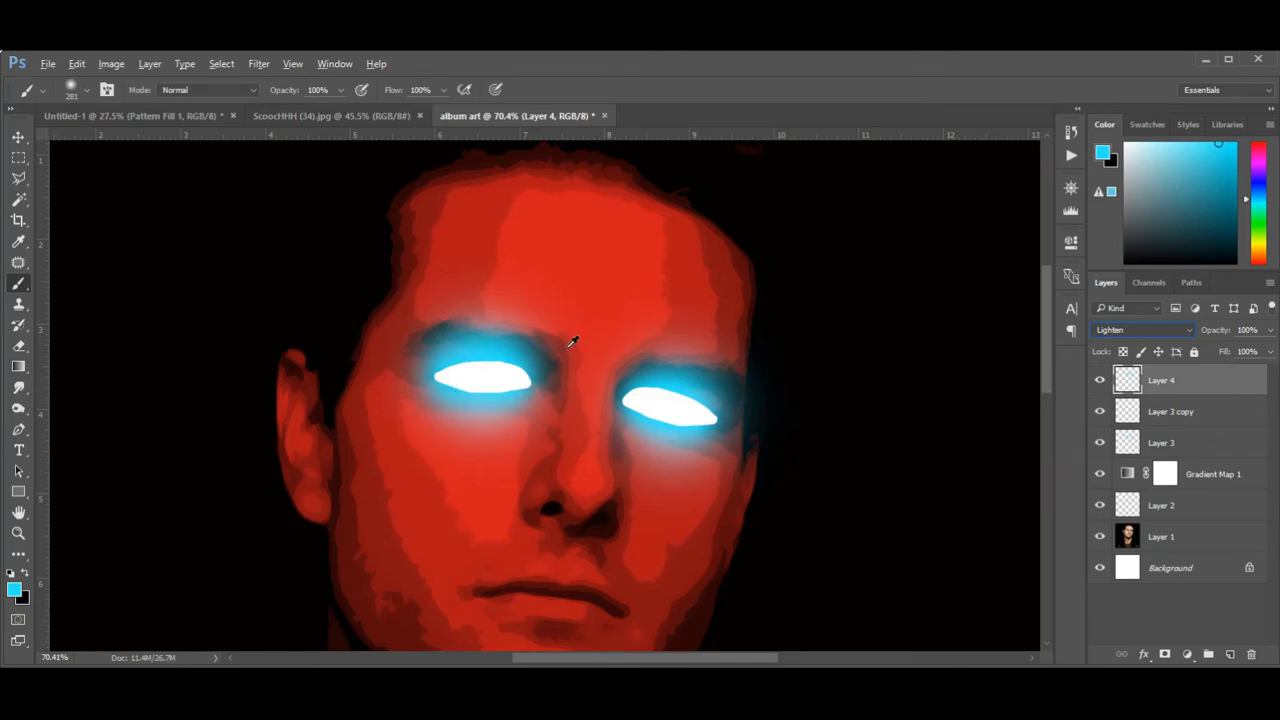
Import Pattern Fill 1 from the texture document and place it below the eye layers.
left_click(130, 115)
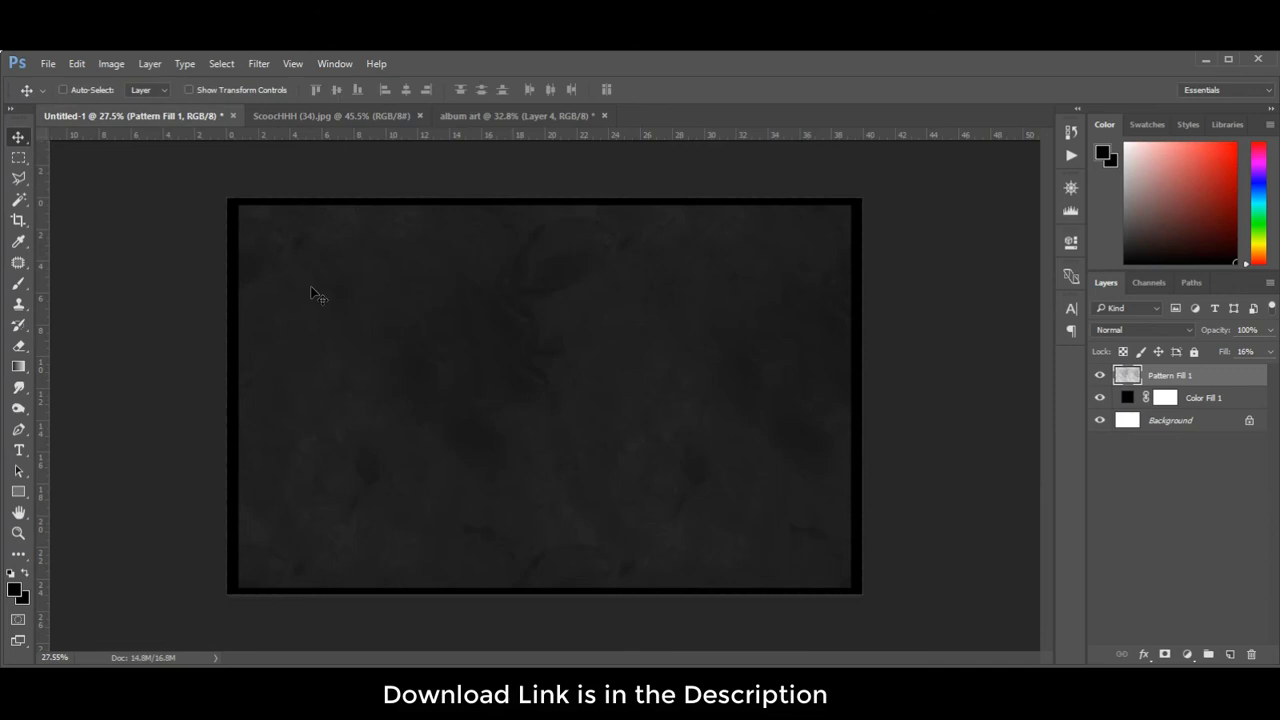
left_click(515, 115)
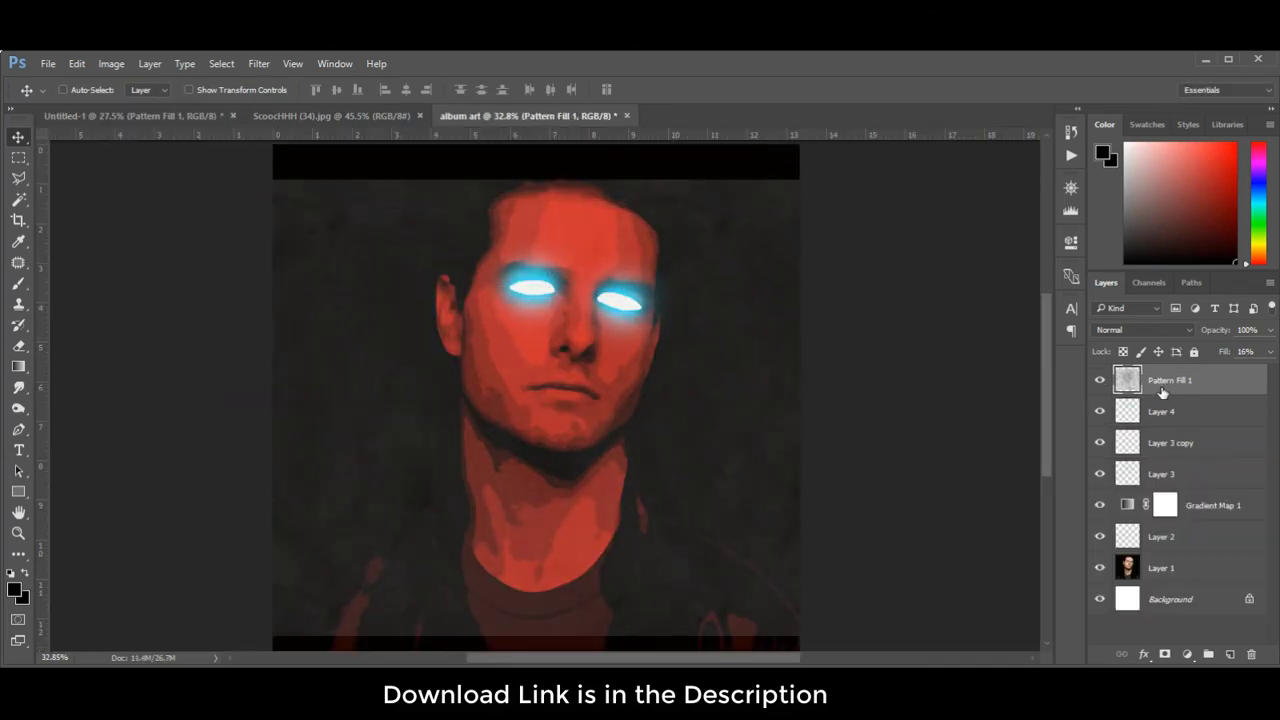
left_click_drag(1169, 380, 1169, 473)
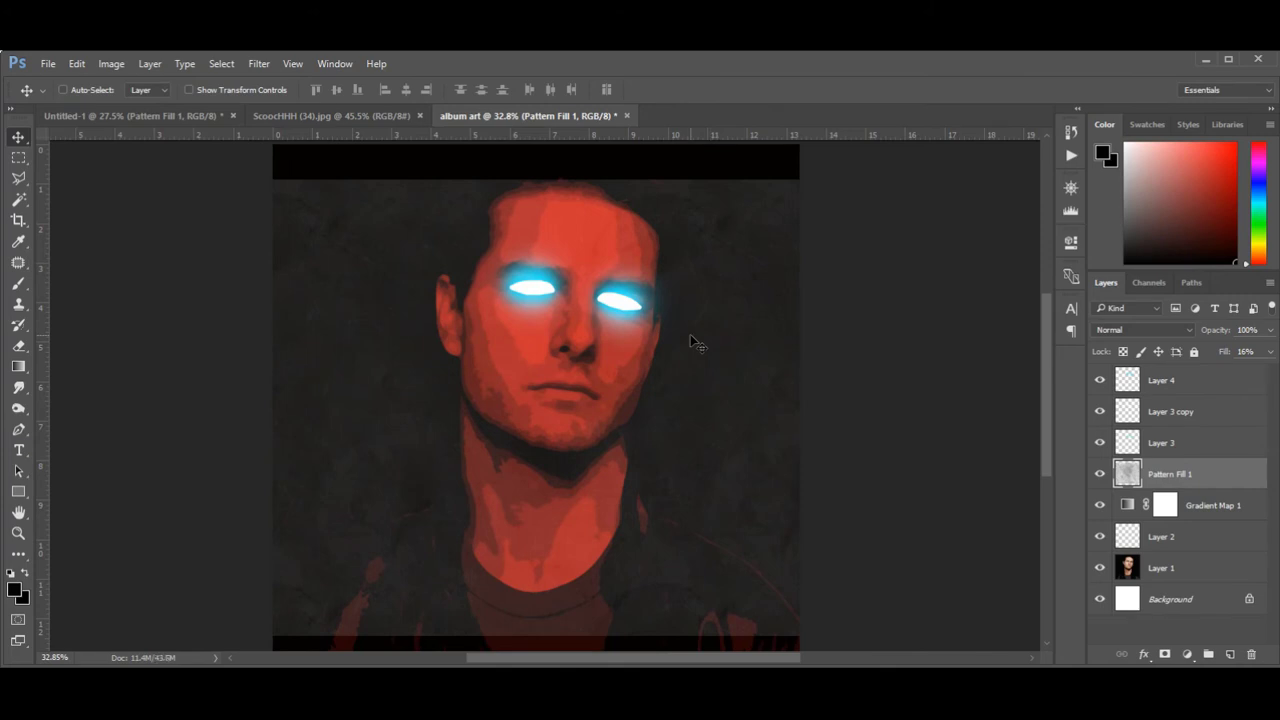
left_click(1140, 330)
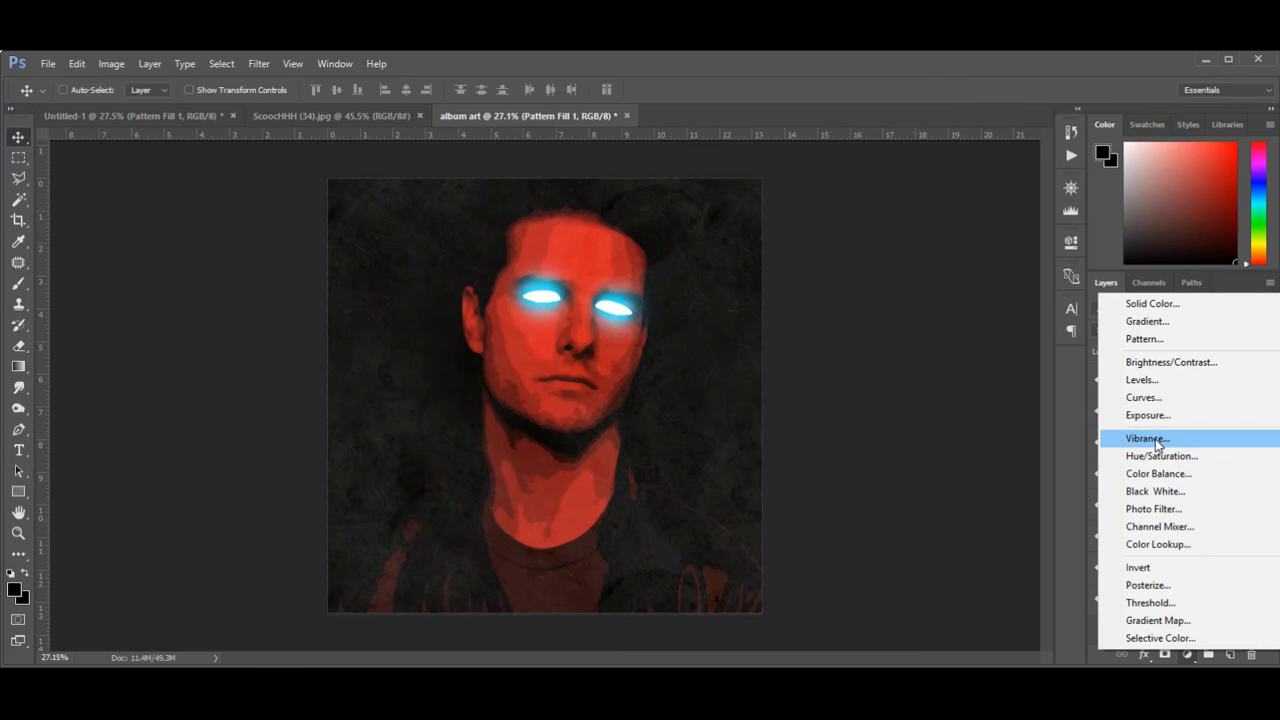
Add two Curves adjustments to the texture, shaping the second for stronger contrast.
left_click(1143, 397)
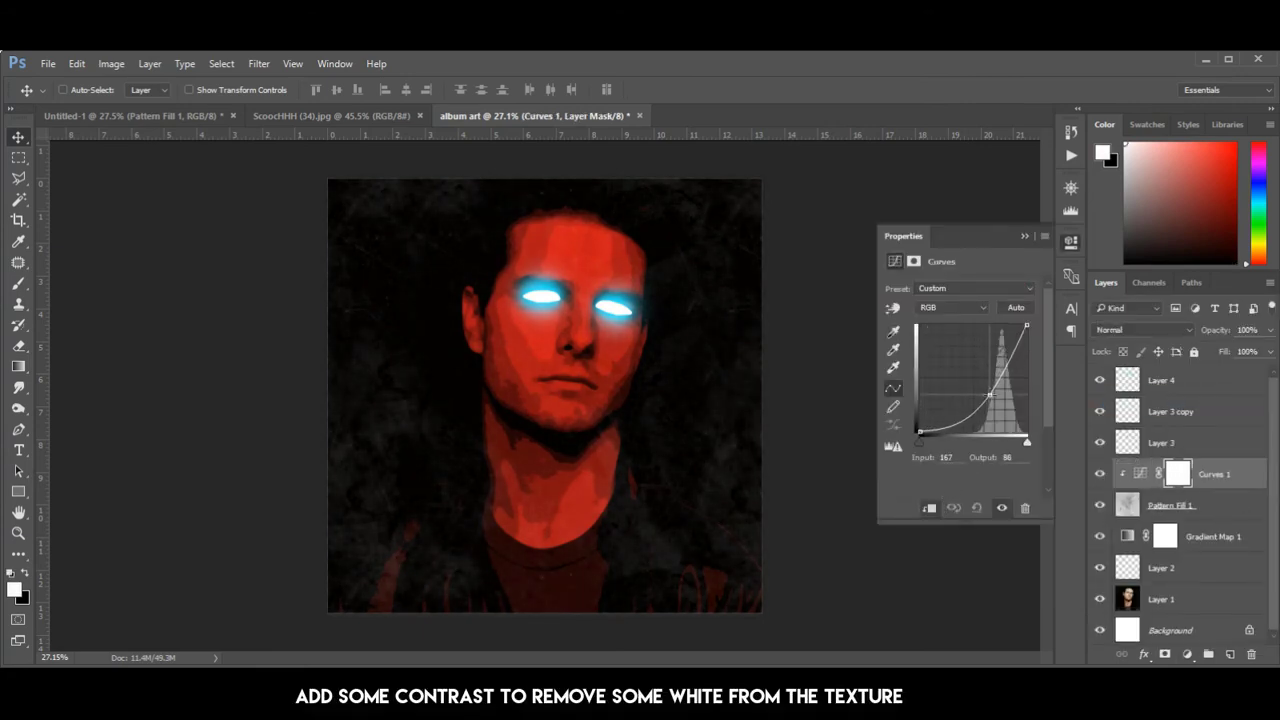
left_click(1025, 236)
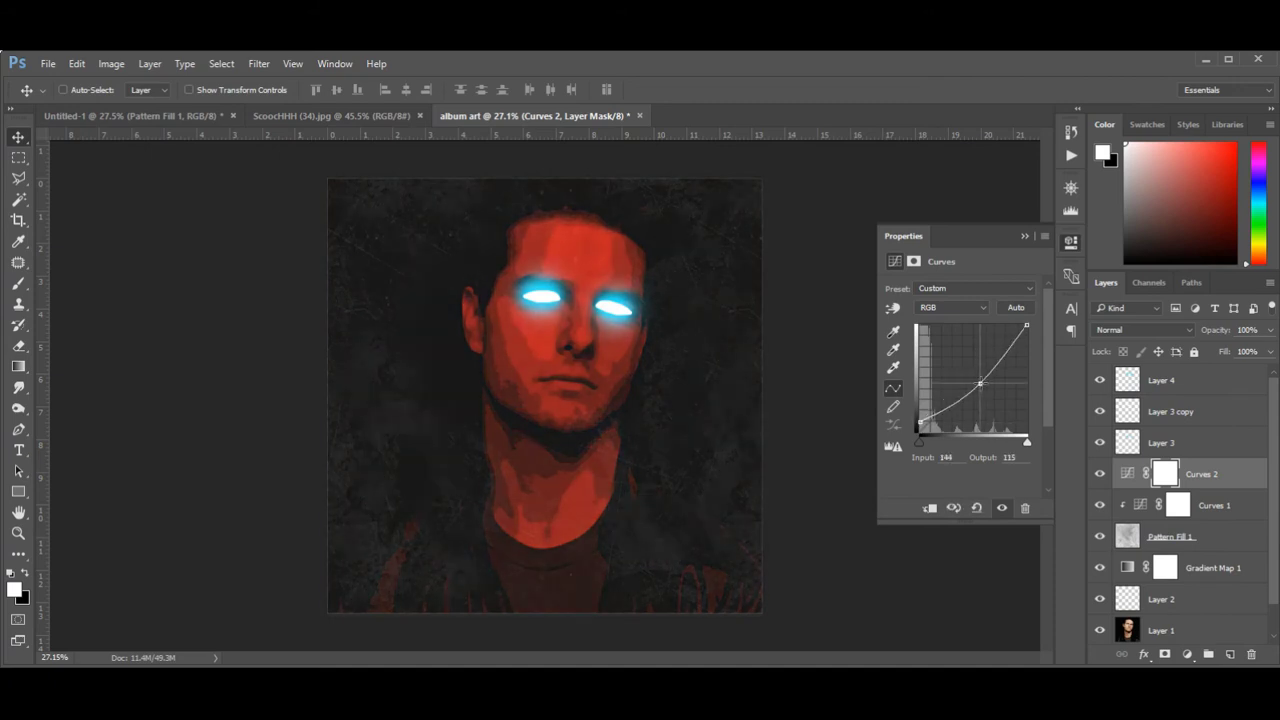
left_click_drag(980, 384, 985, 382)
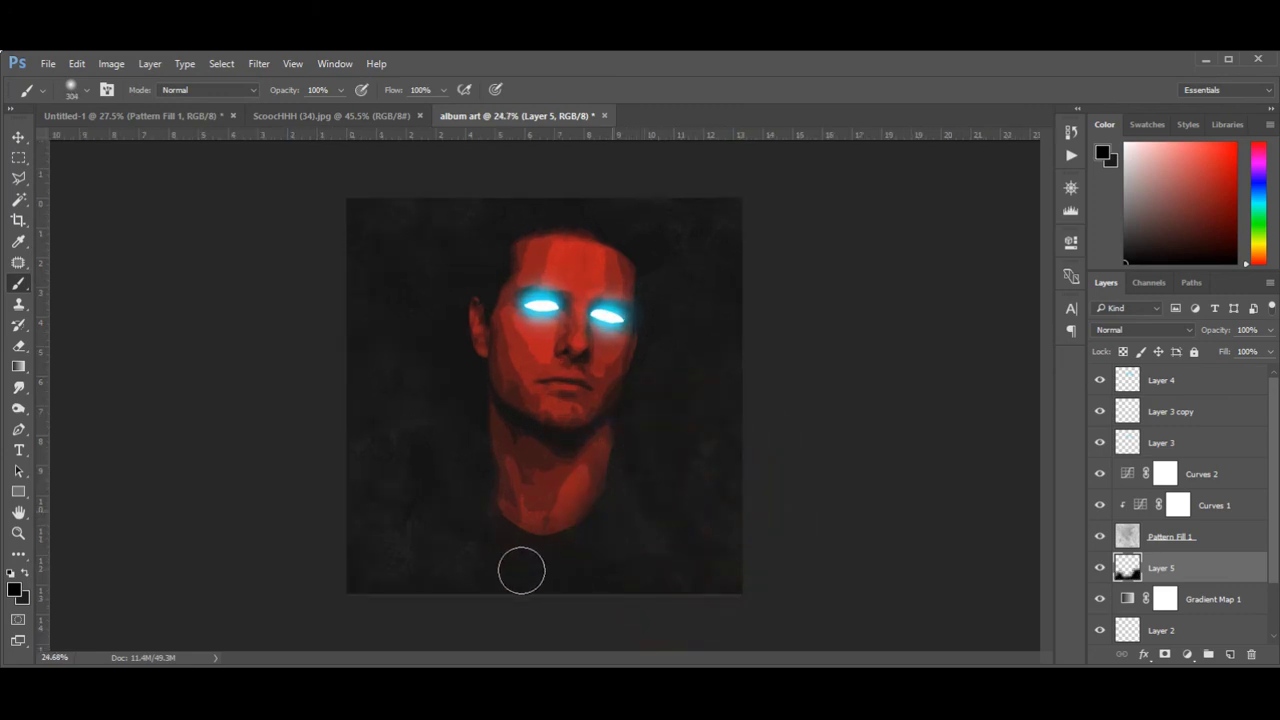
Paint soft black over the neck and shirt so they fade out.
left_click_drag(520, 570, 740, 555)
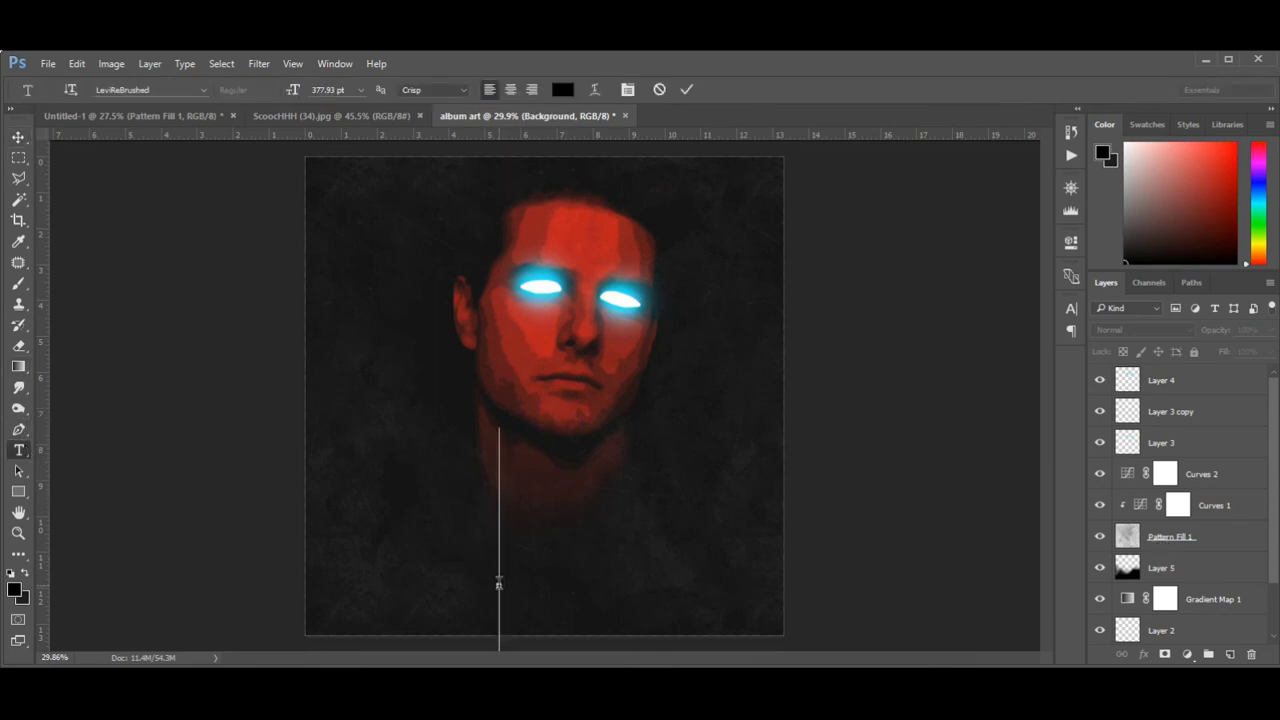
Type the red 'ALBUM OF THE YEAR' title and set the byline colour to white.
type("#1 ALE")
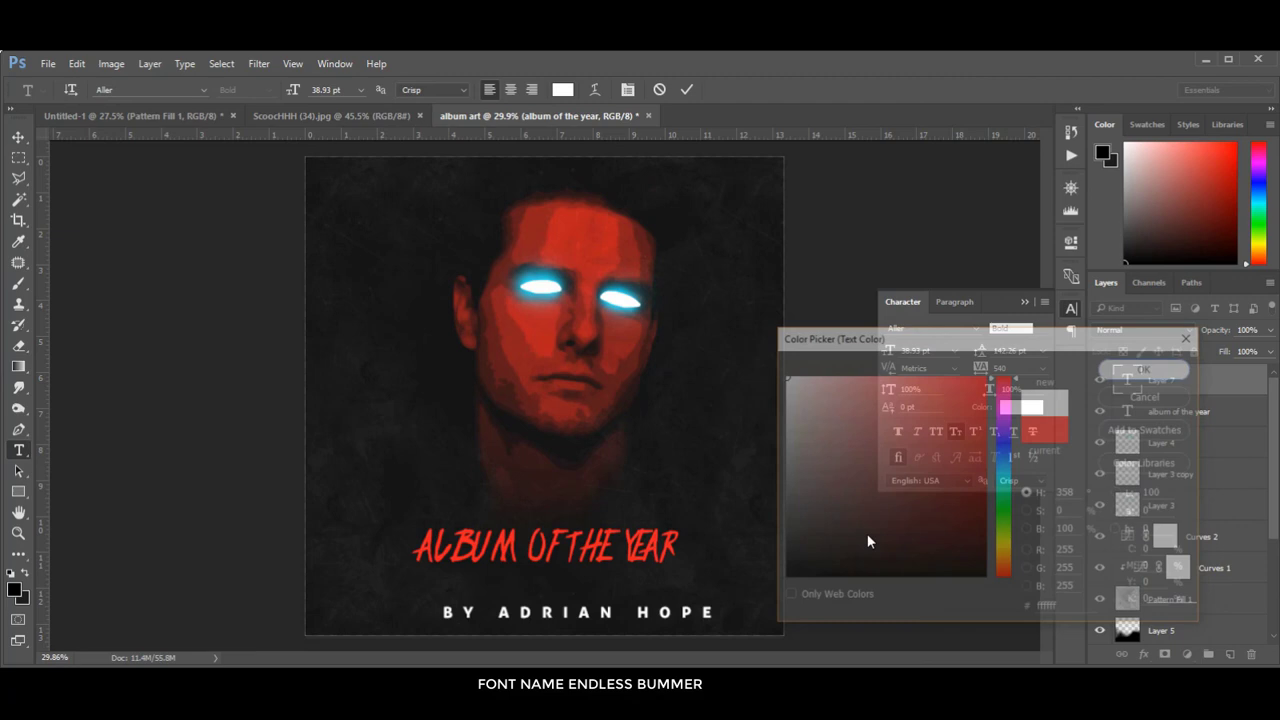
left_click(1144, 369)
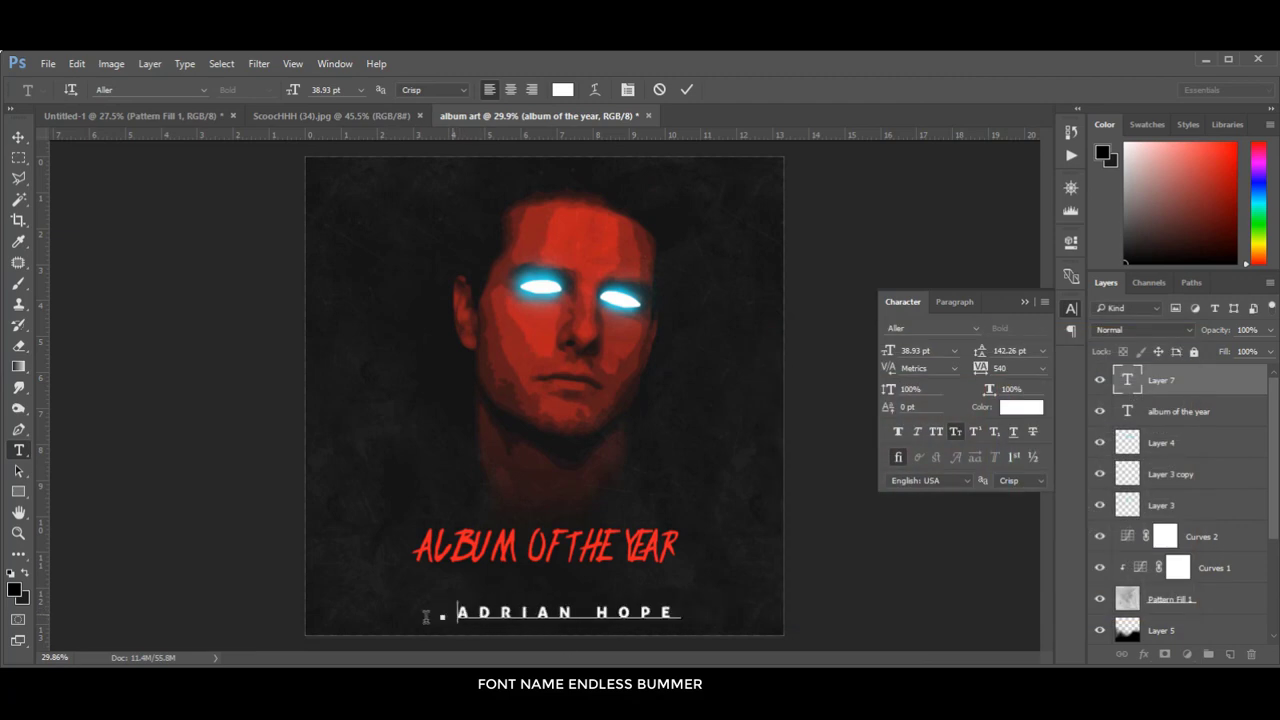